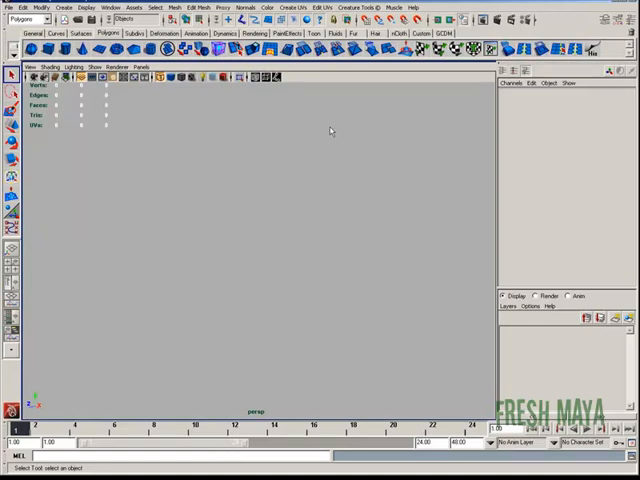
mouse_move(196, 128)
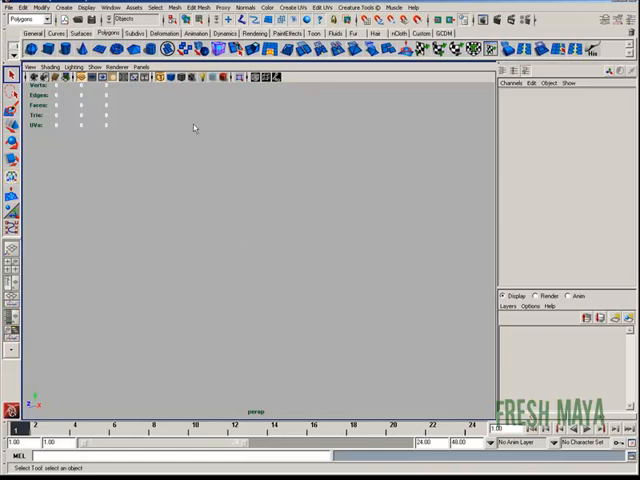
mouse_move(150, 164)
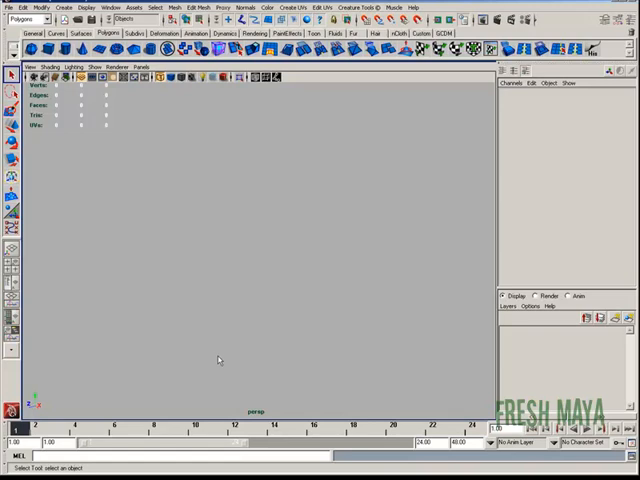
mouse_move(248, 392)
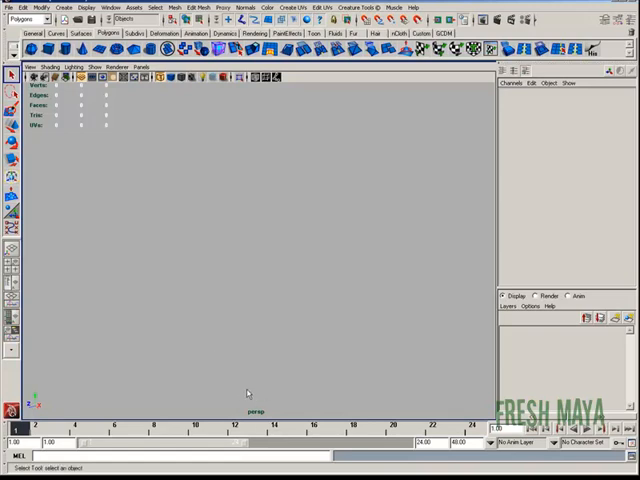
mouse_move(248, 312)
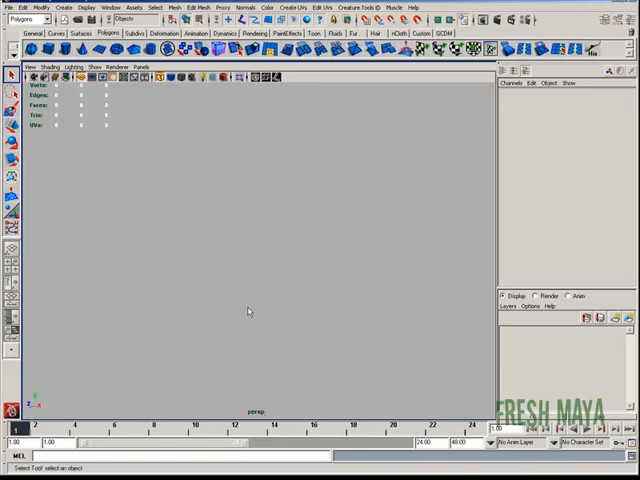
mouse_move(52, 400)
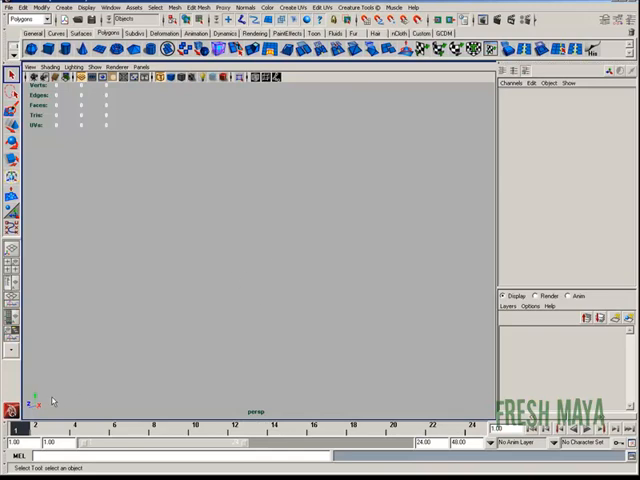
mouse_move(36, 400)
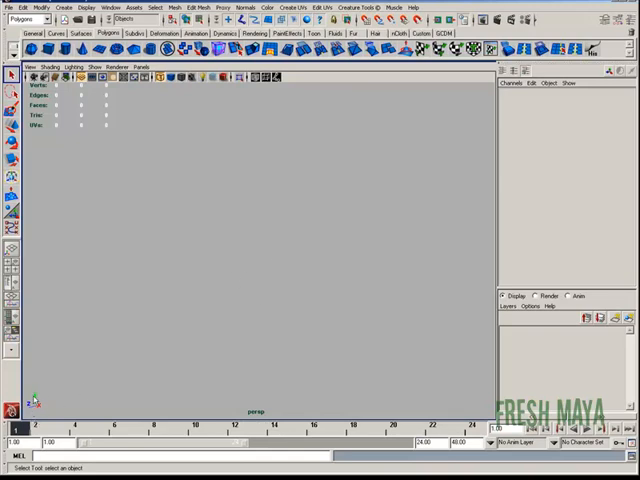
mouse_move(172, 332)
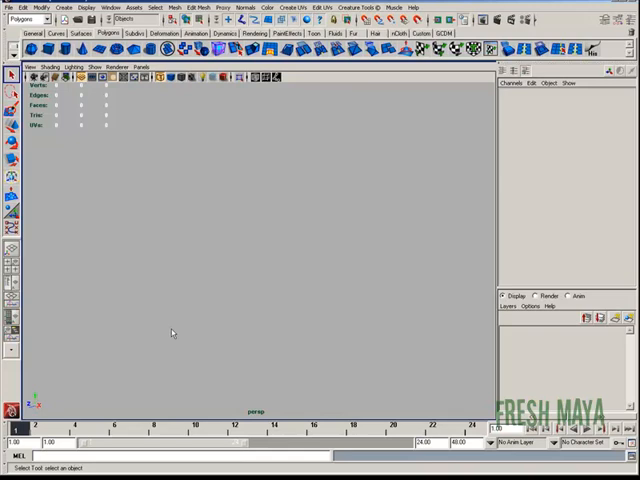
mouse_move(232, 240)
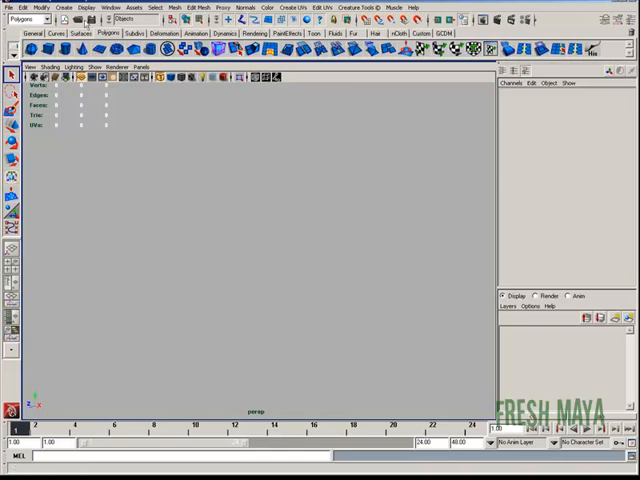
Show the Display > Heads Up Display submenu listing poly count, camera name and axis overlays
left_click(88, 8)
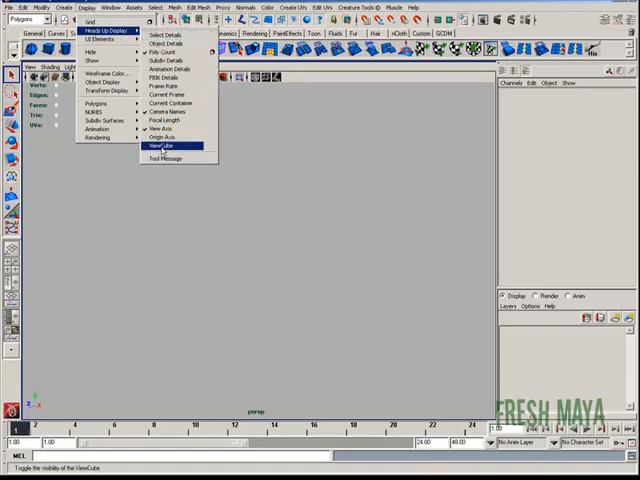
mouse_move(170, 104)
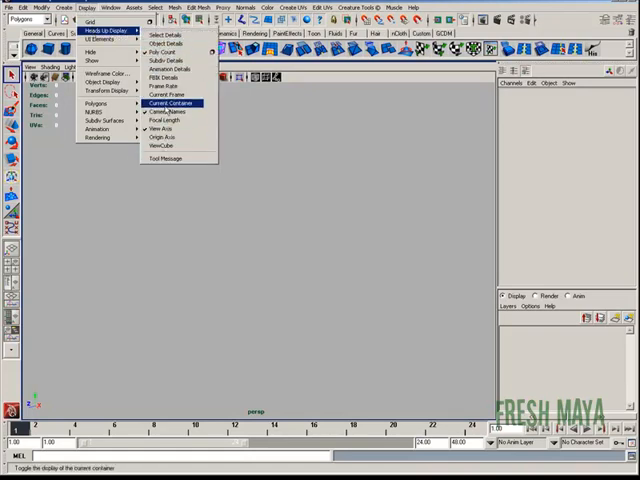
mouse_move(164, 52)
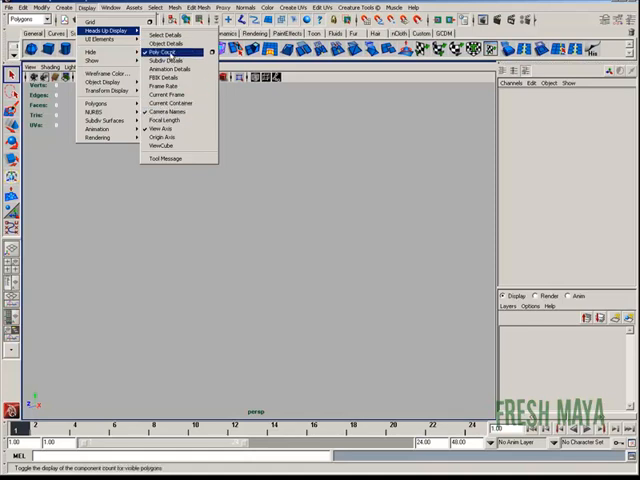
mouse_move(164, 86)
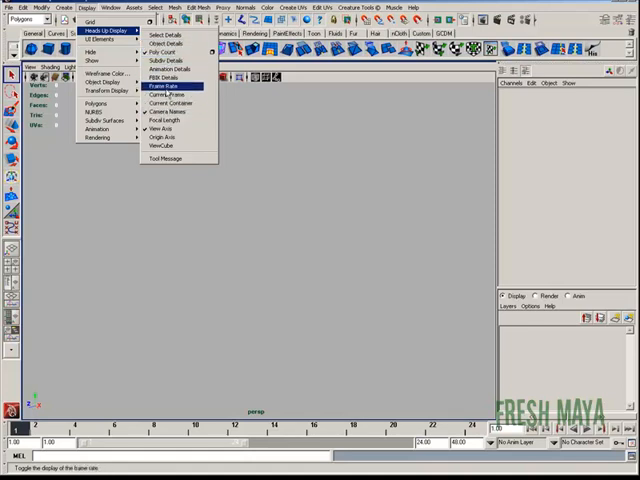
mouse_move(168, 36)
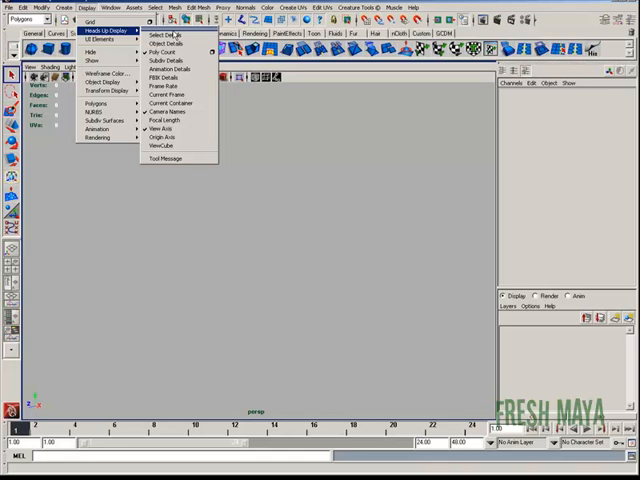